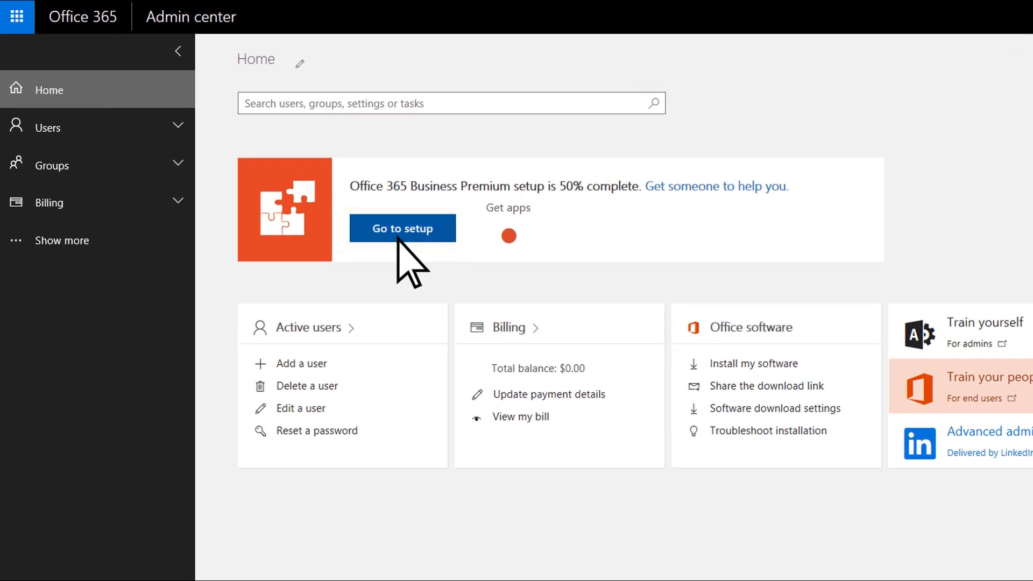
Resume the Business Premium setup and choose Install now for Microsoft Office Professional Plus
left_click(402, 228)
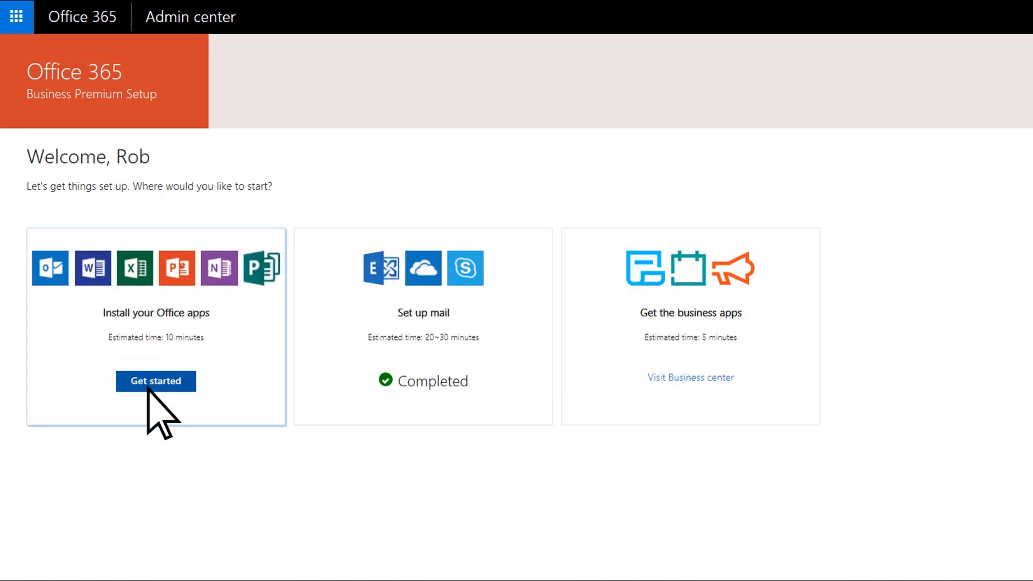
left_click(156, 381)
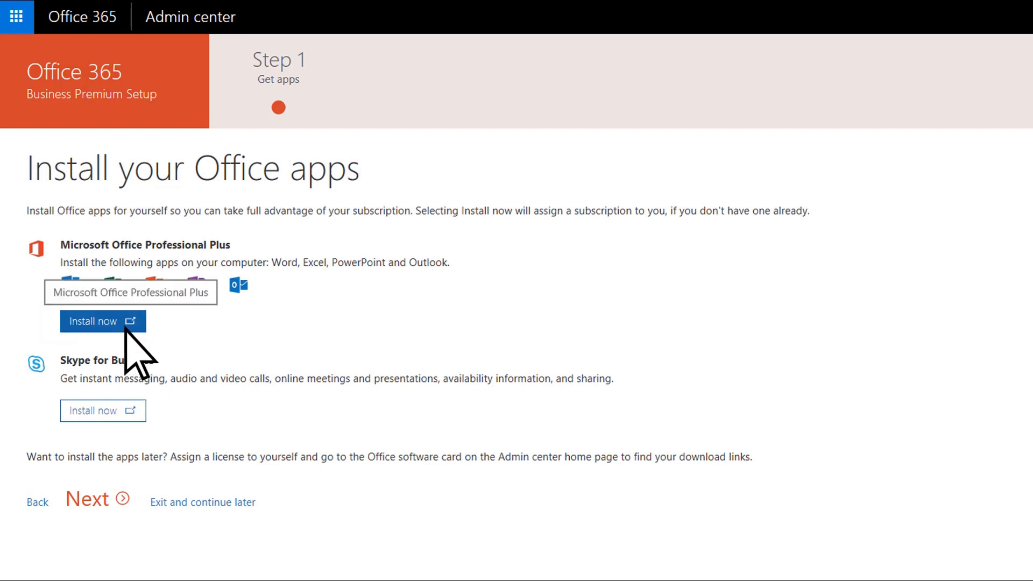
left_click(102, 320)
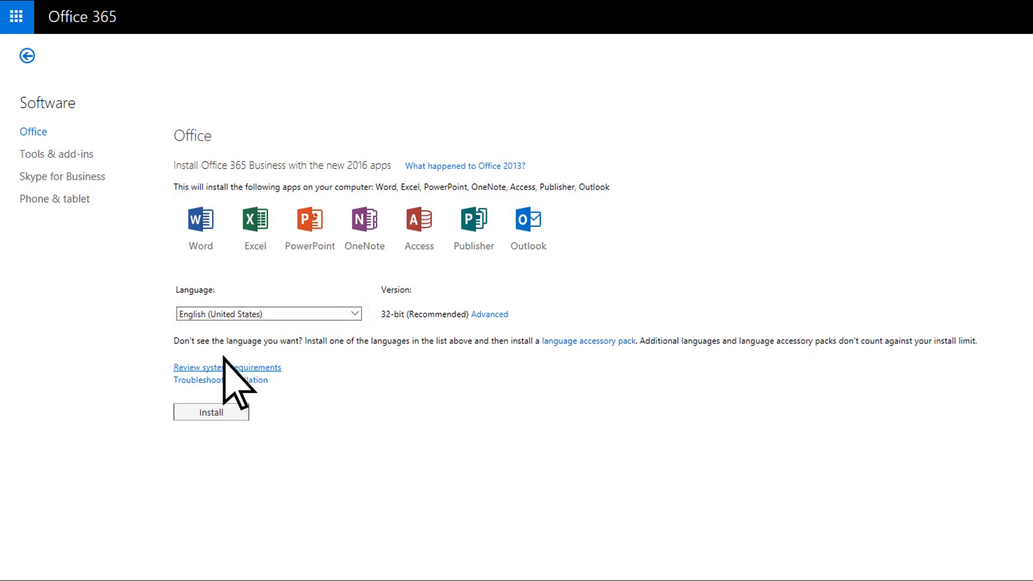
Download the Office 2016 setup file from the Software page
left_click(211, 412)
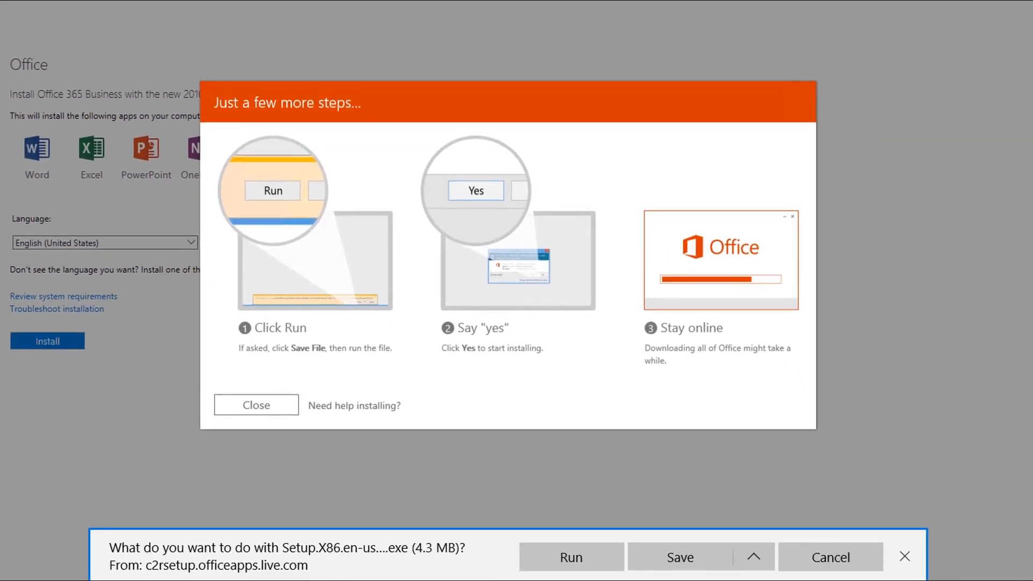
mouse_move(201, 438)
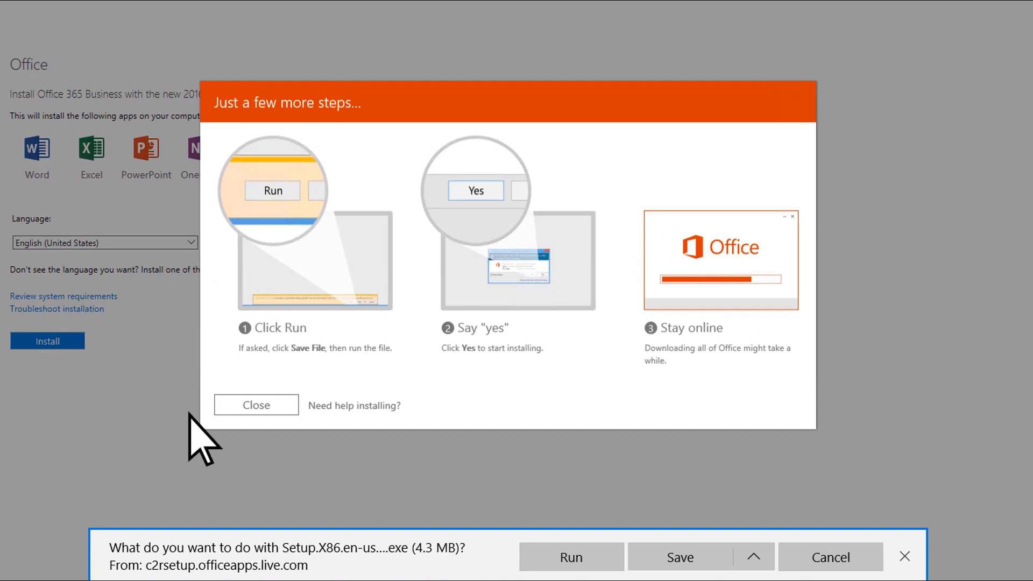
mouse_move(570, 557)
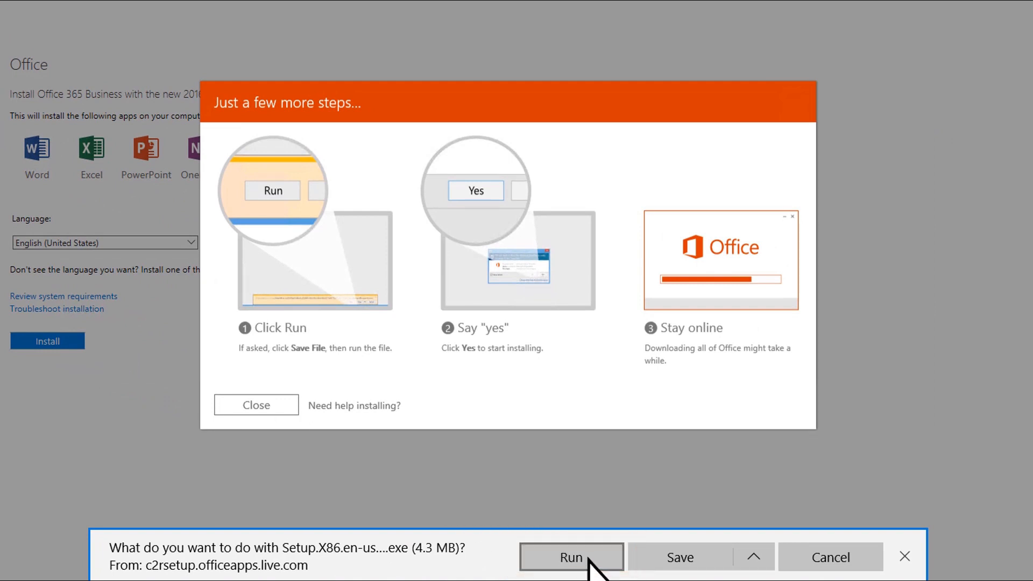
Run the Office setup file, approve User Account Control, and close both completion dialogs
left_click(570, 557)
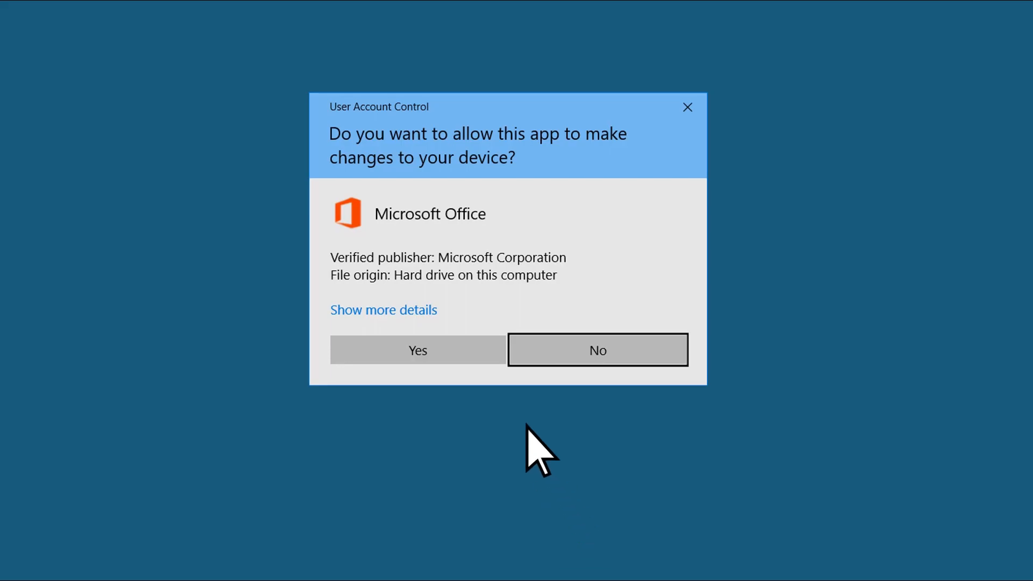
left_click(417, 350)
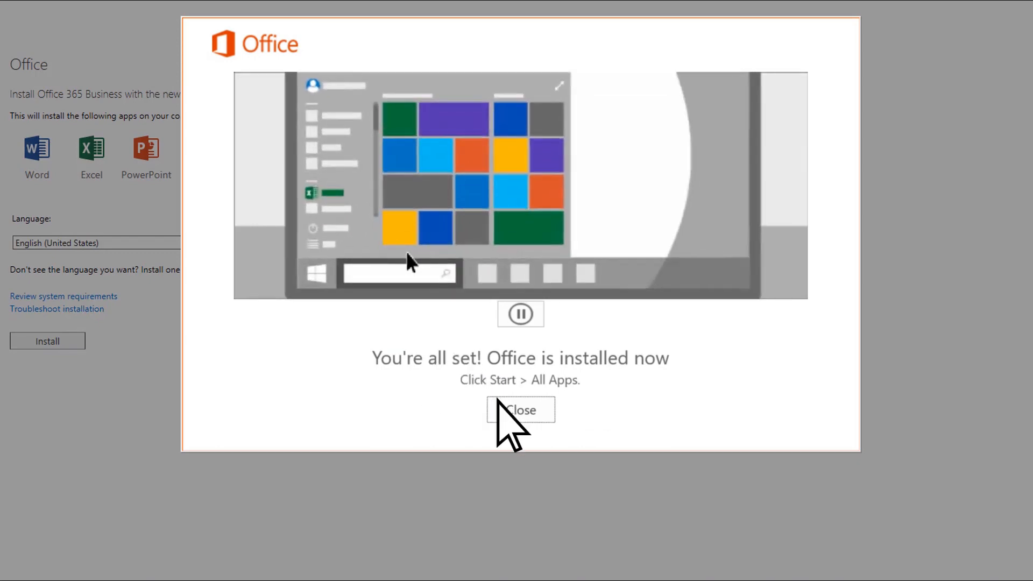
left_click(520, 410)
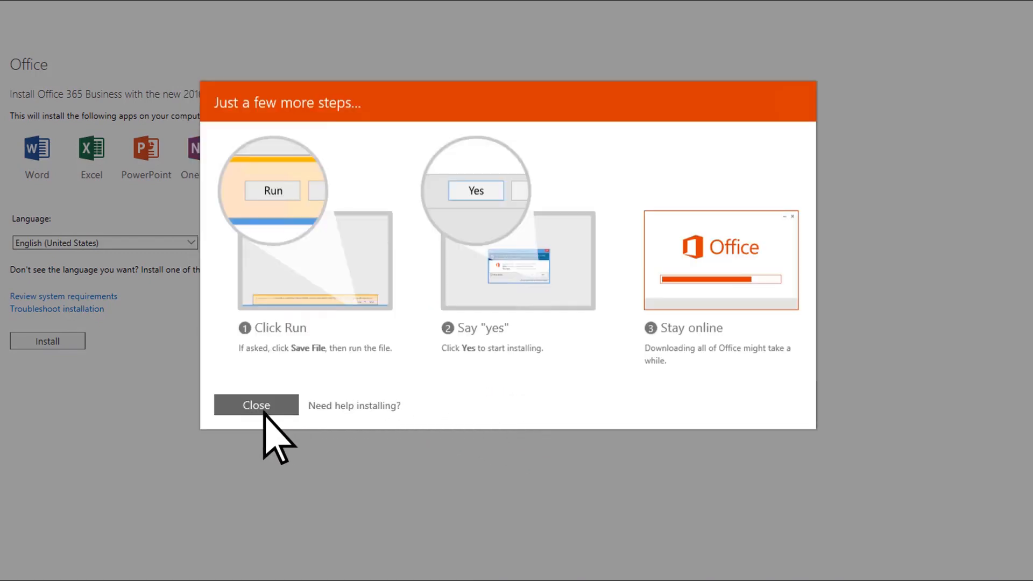
left_click(255, 405)
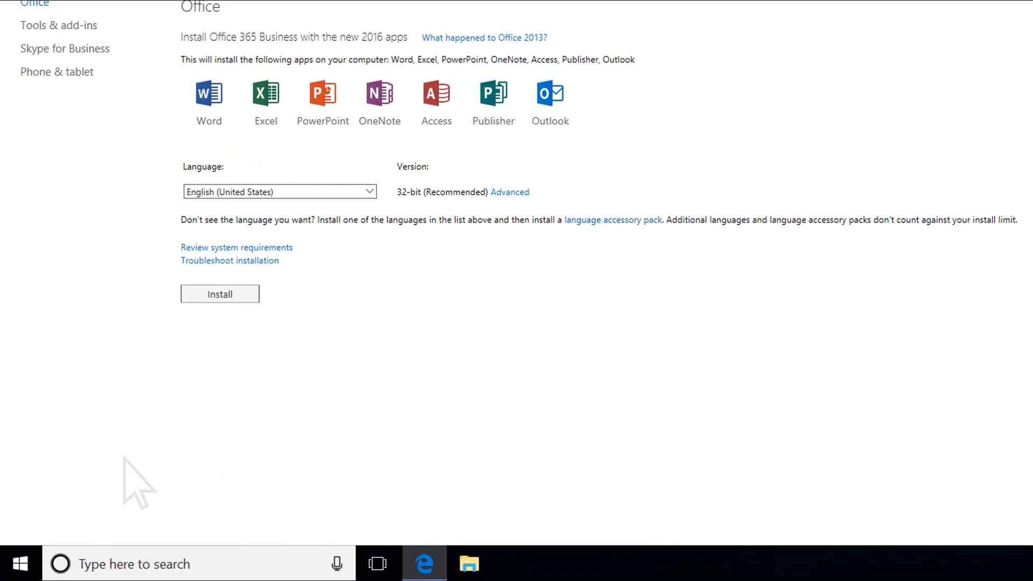
Search Windows for 'outlook' to show Outlook 2016 as the best match
type("ou")
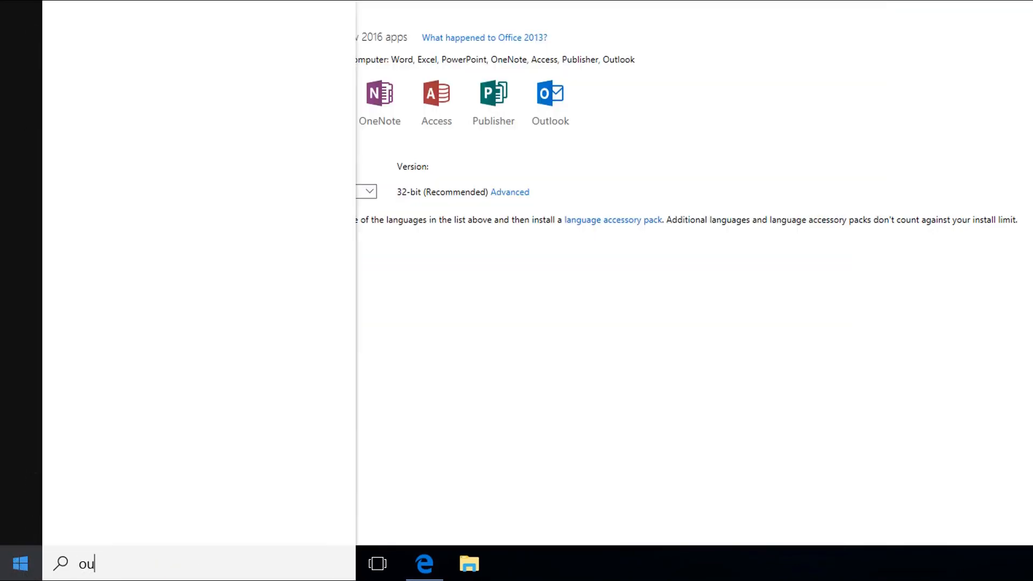
type("tlook")
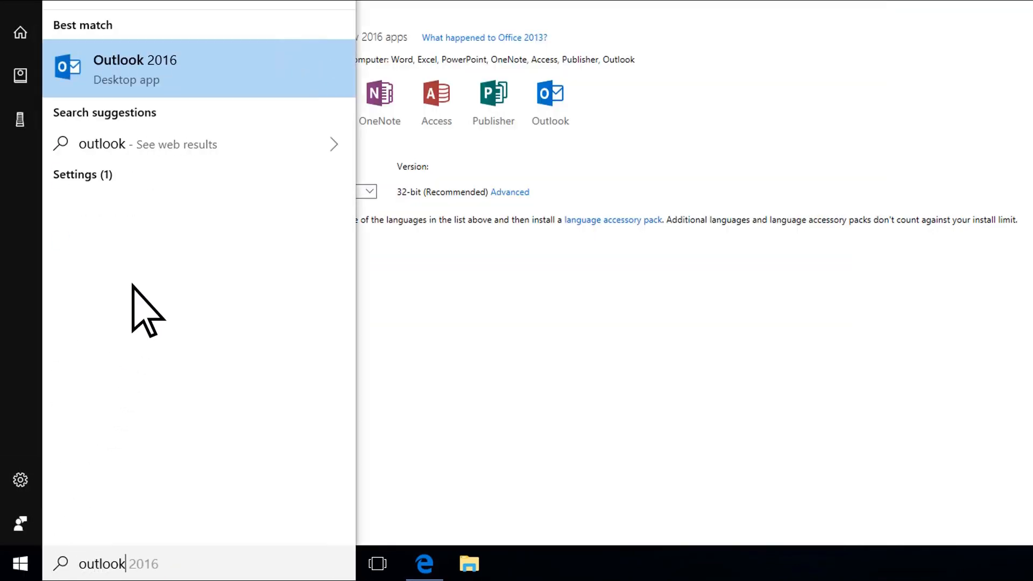